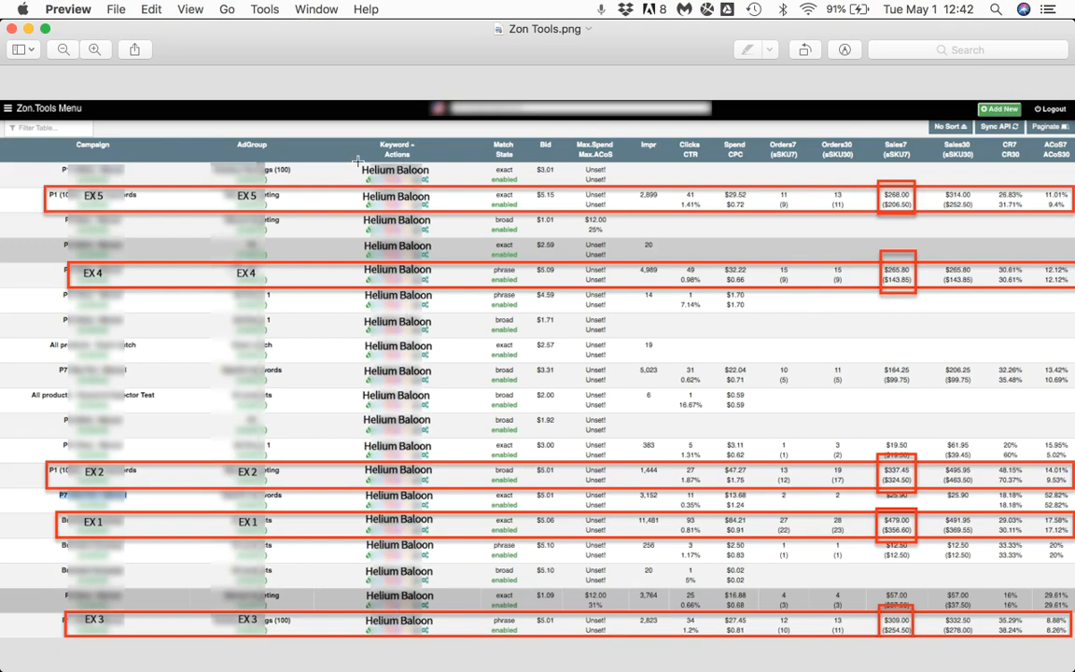
left_click_drag(358, 165, 444, 608)
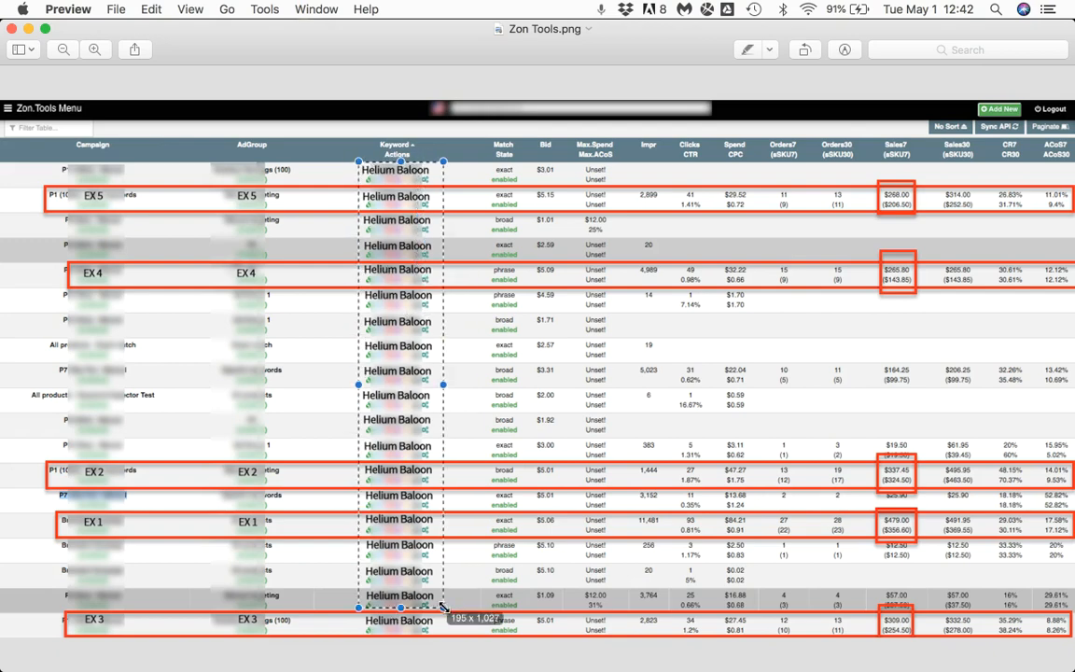
left_click_drag(445, 607, 439, 638)
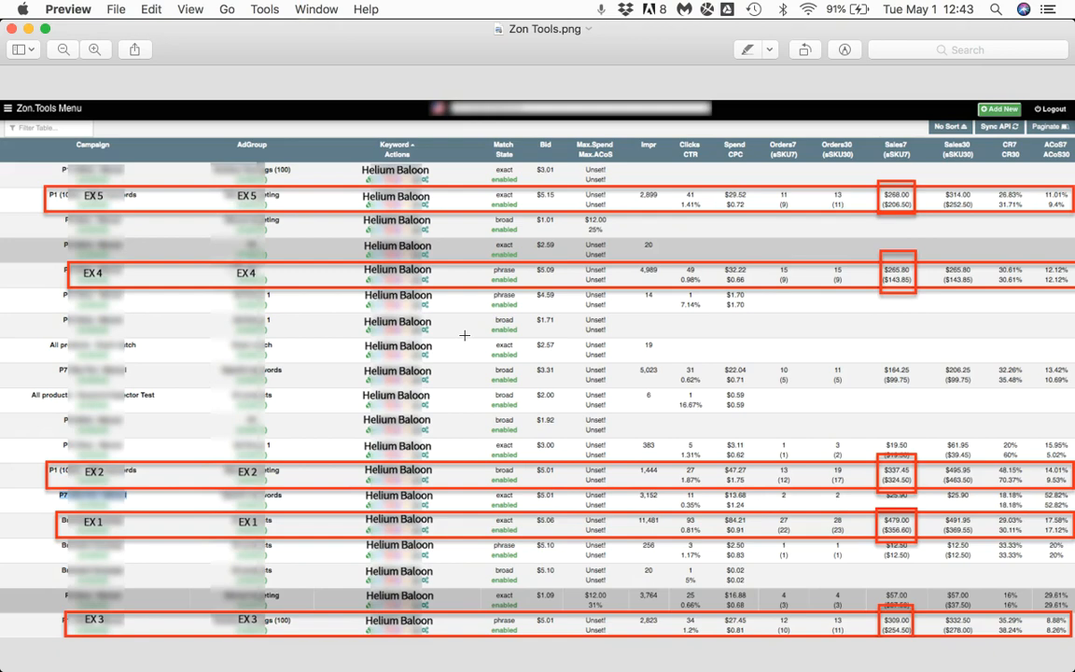
mouse_move(385, 299)
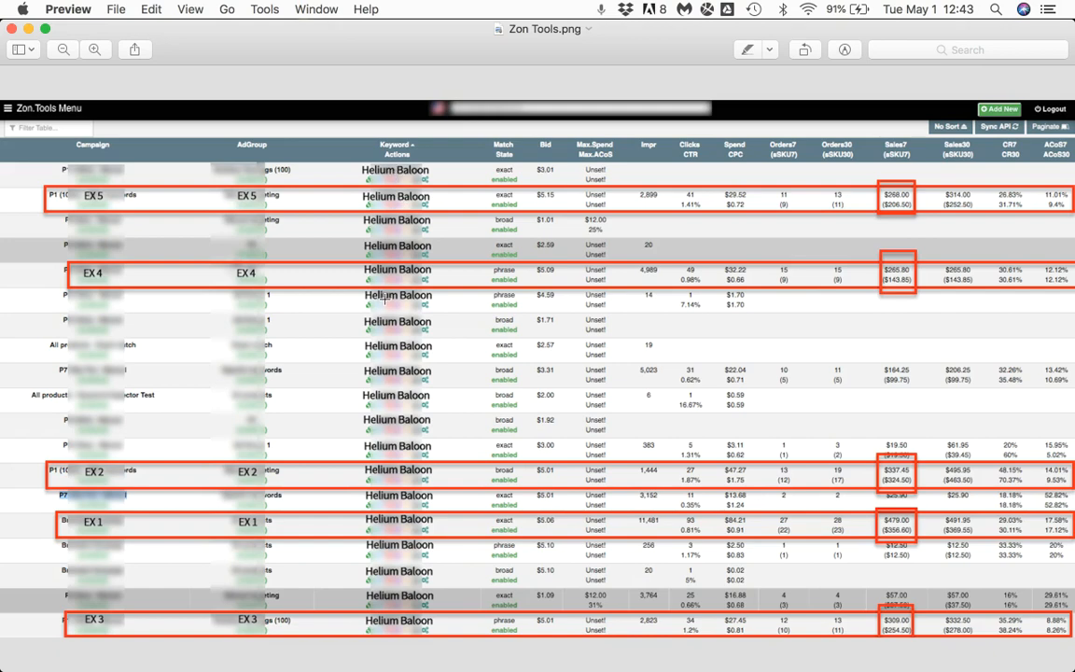
mouse_move(429, 358)
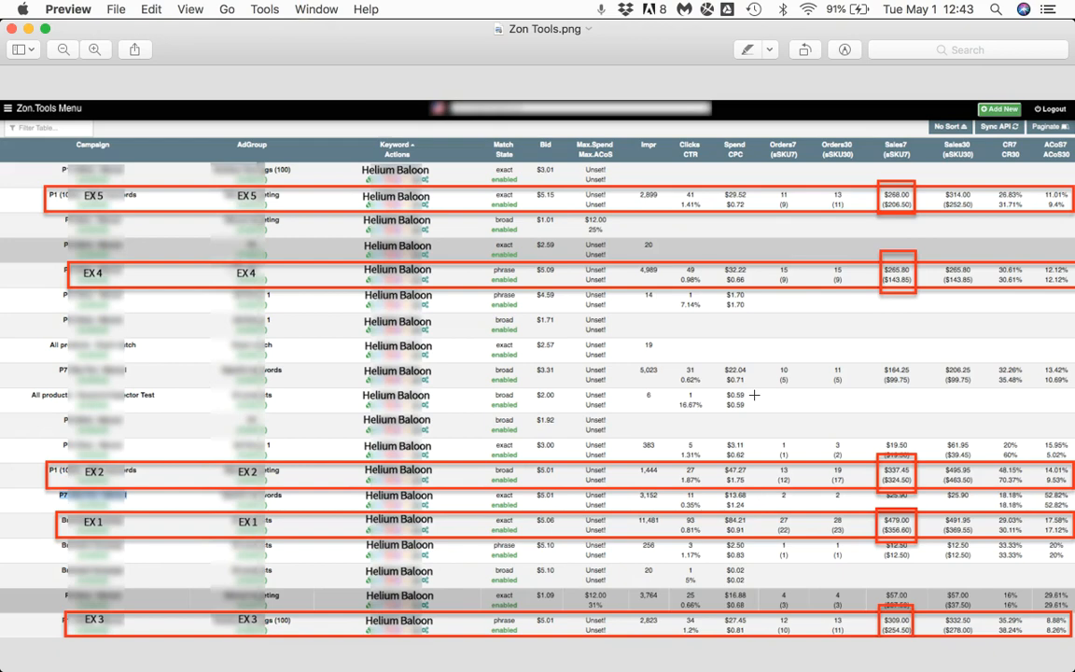
mouse_move(639, 513)
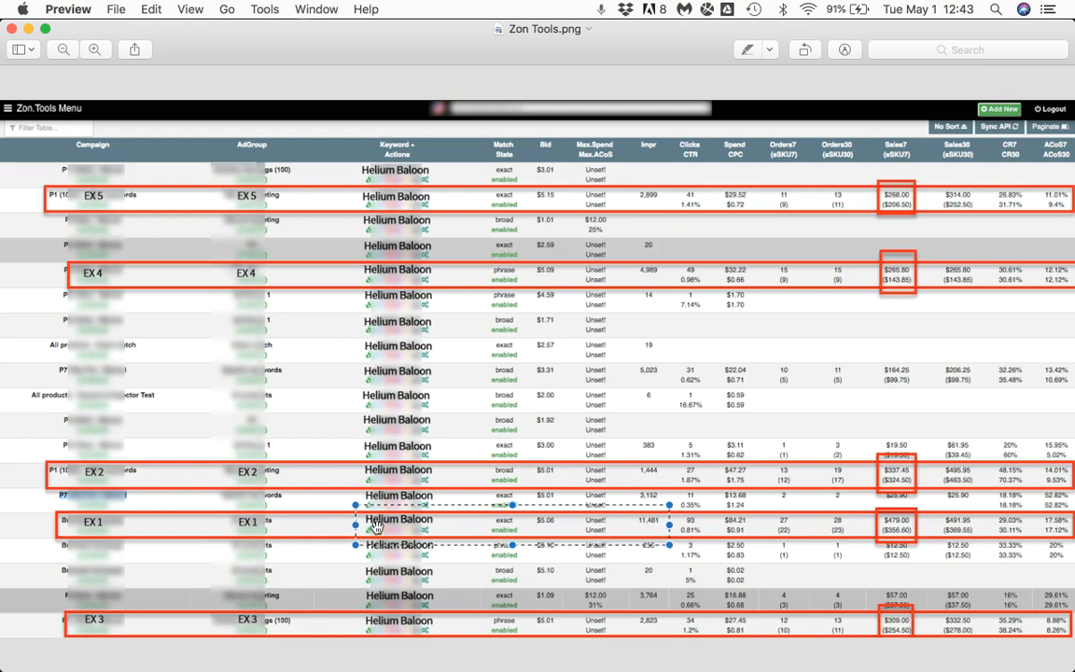
mouse_move(104, 556)
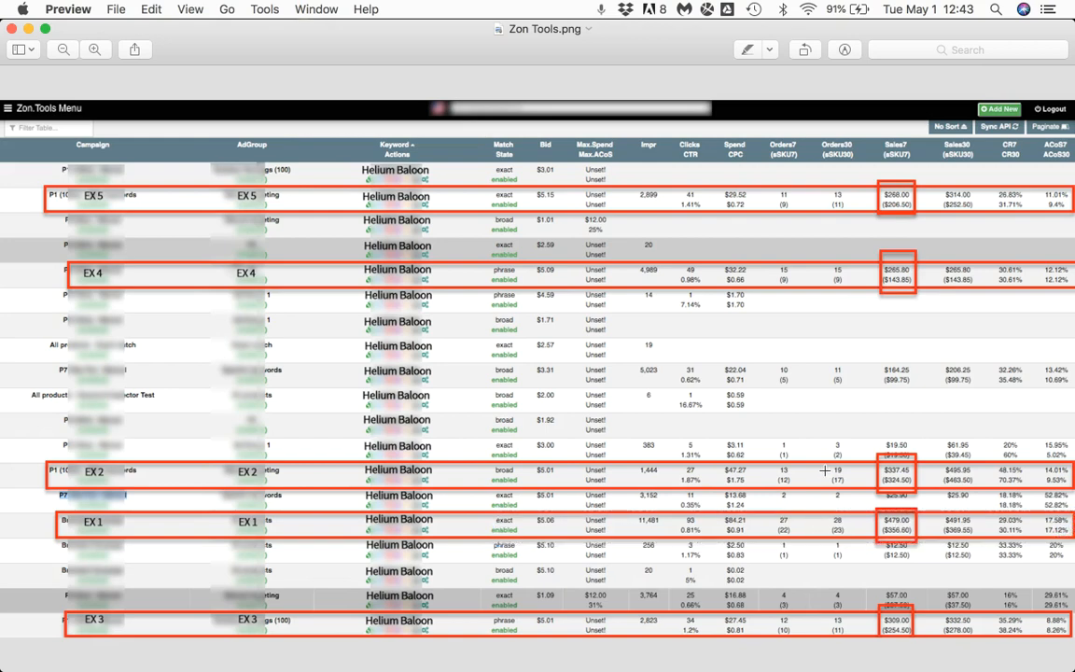
mouse_move(614, 609)
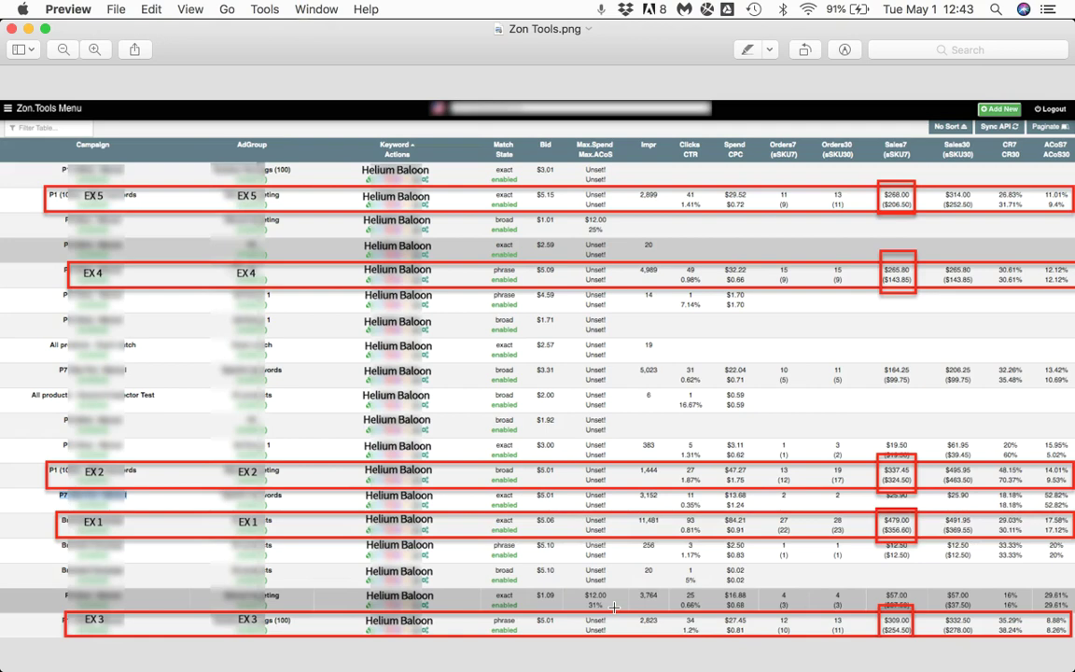
mouse_move(719, 401)
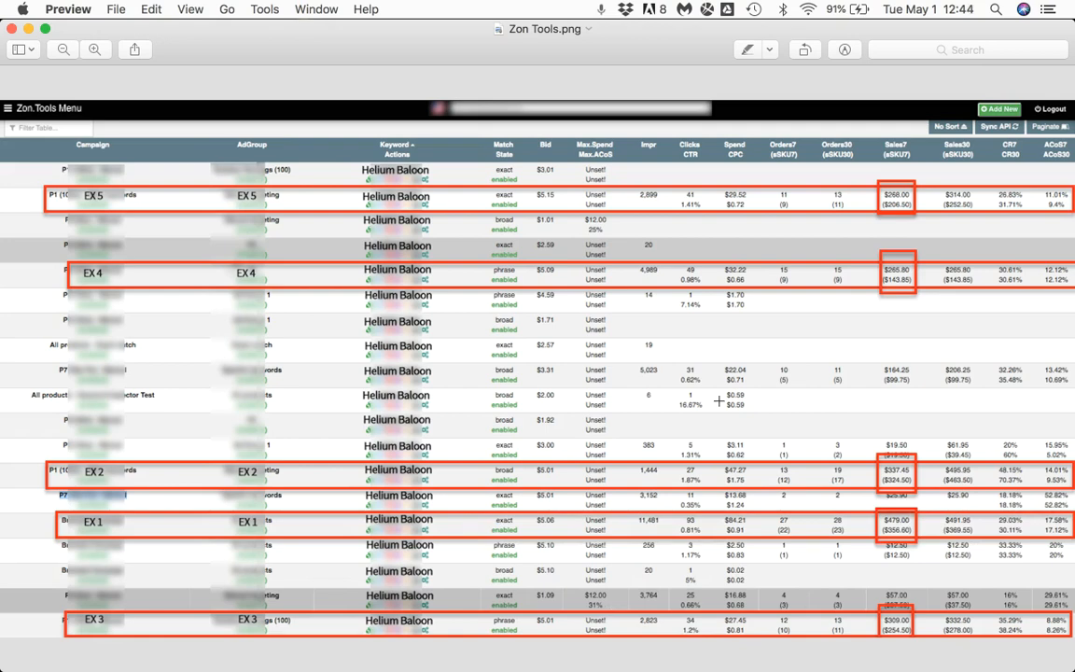
mouse_move(553, 191)
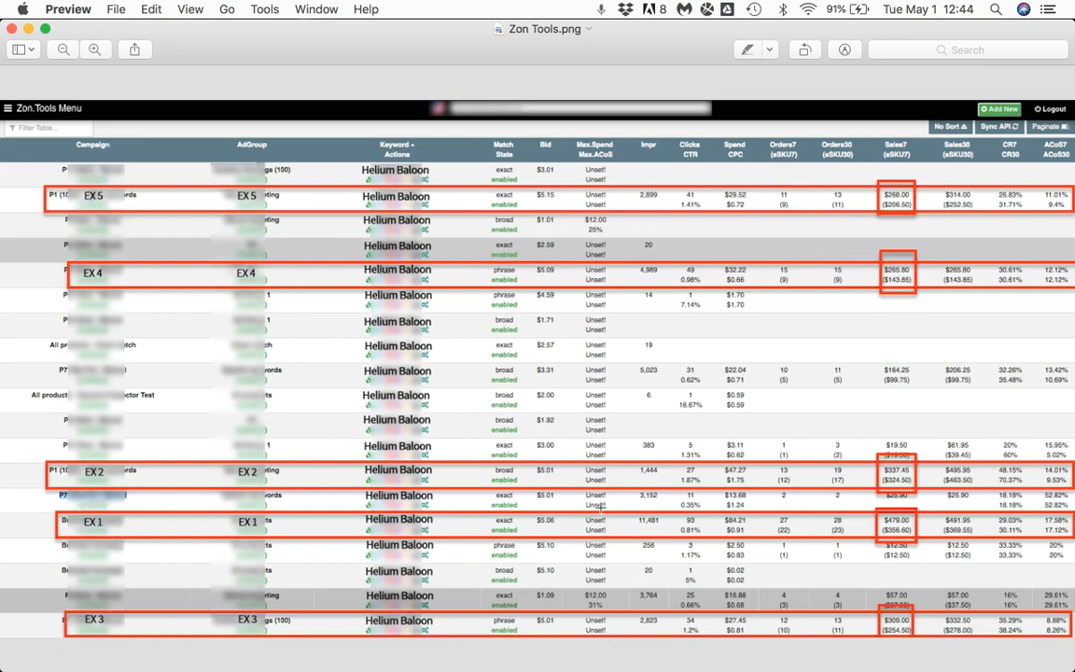
mouse_move(689, 525)
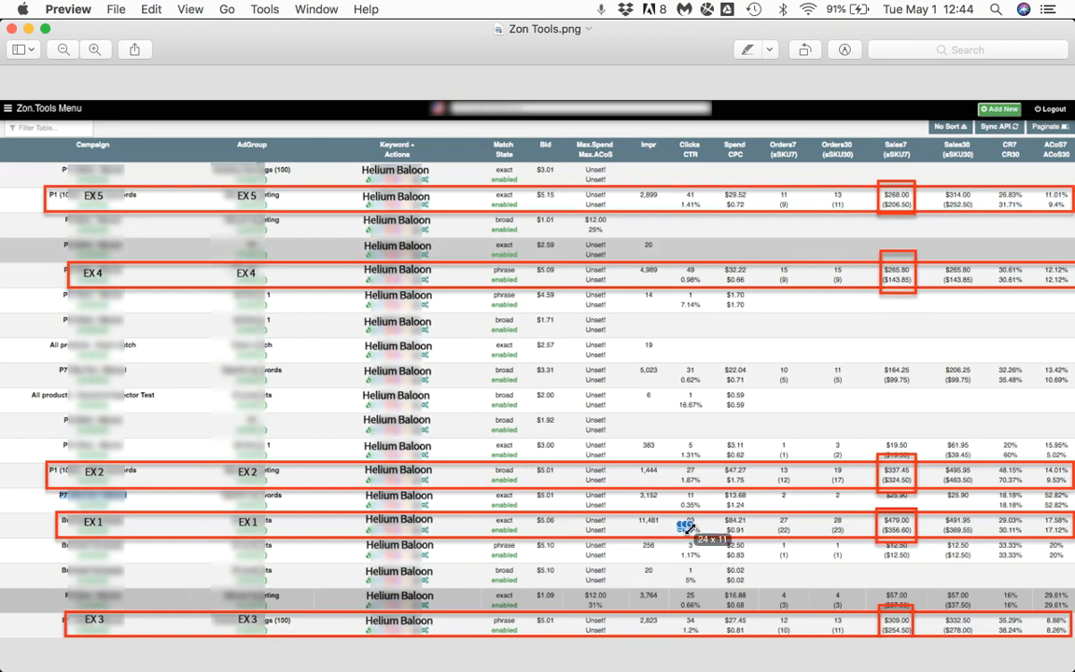
mouse_move(803, 537)
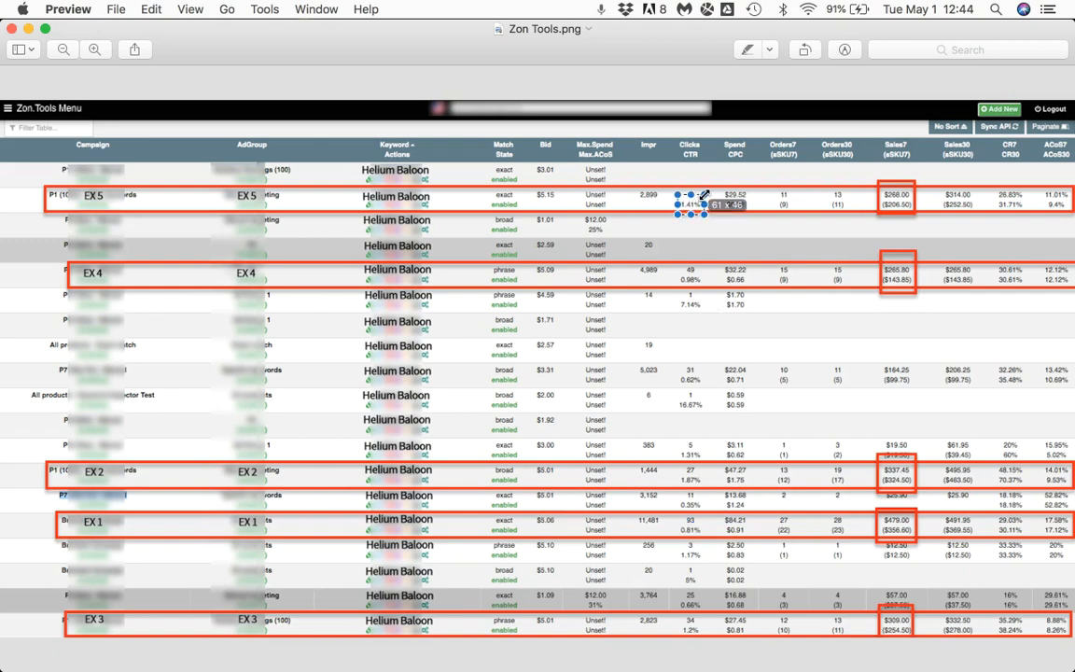
left_click(676, 200)
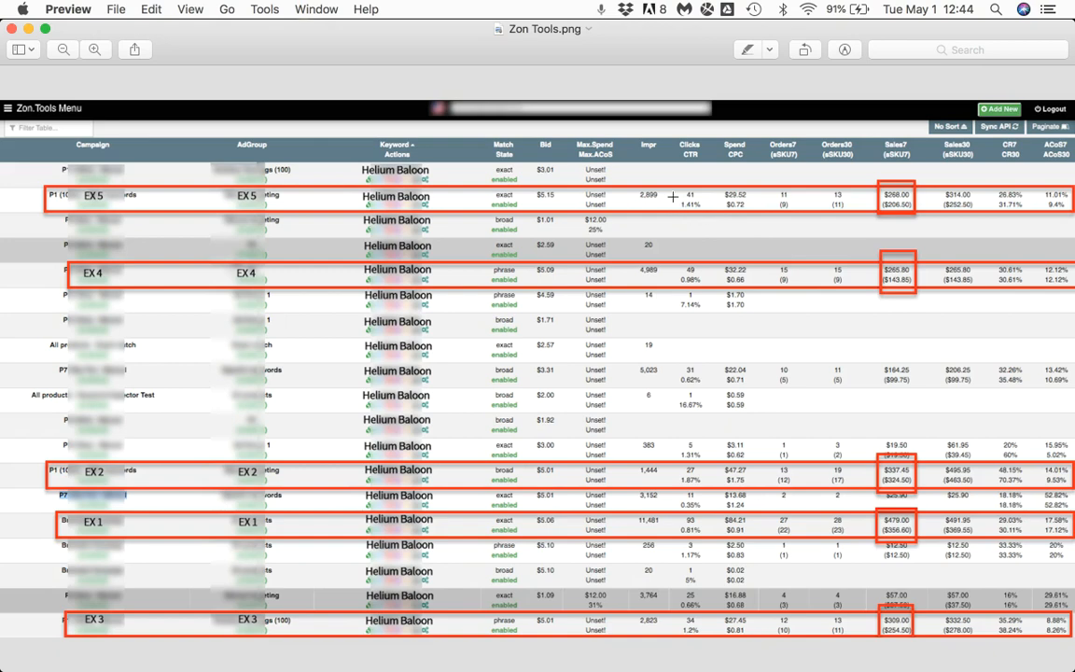
mouse_move(498, 212)
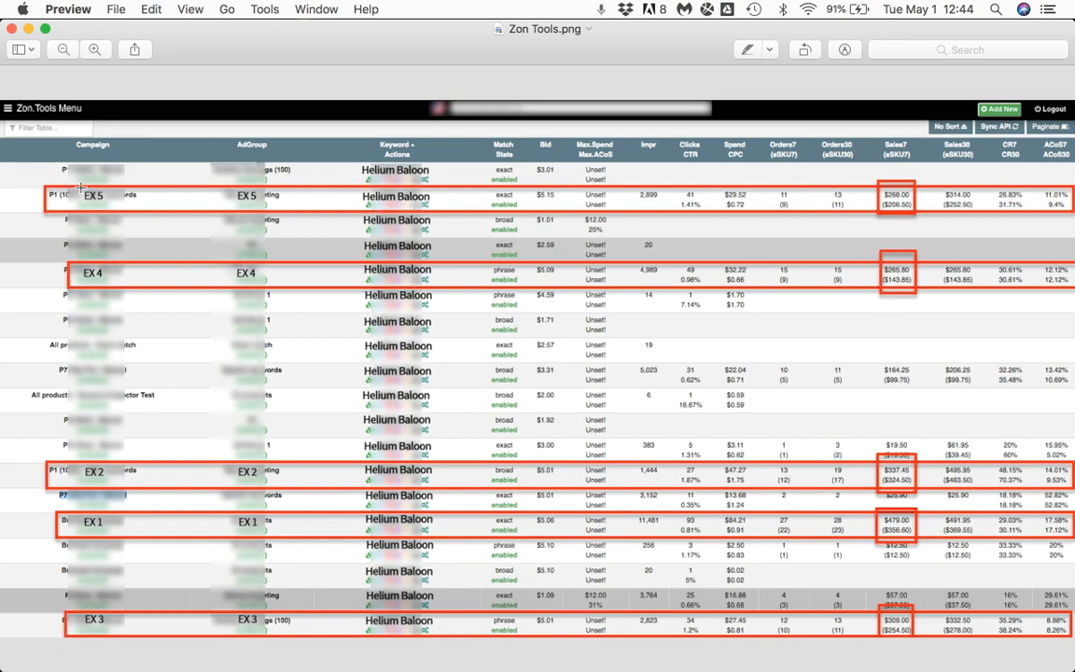
mouse_move(161, 584)
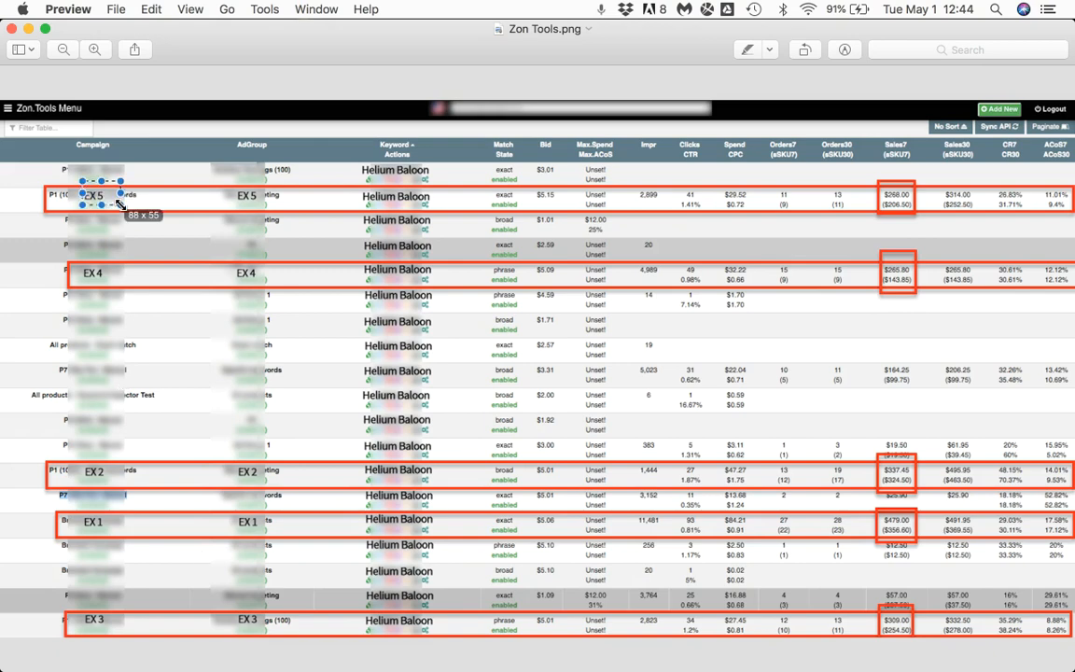
mouse_move(359, 185)
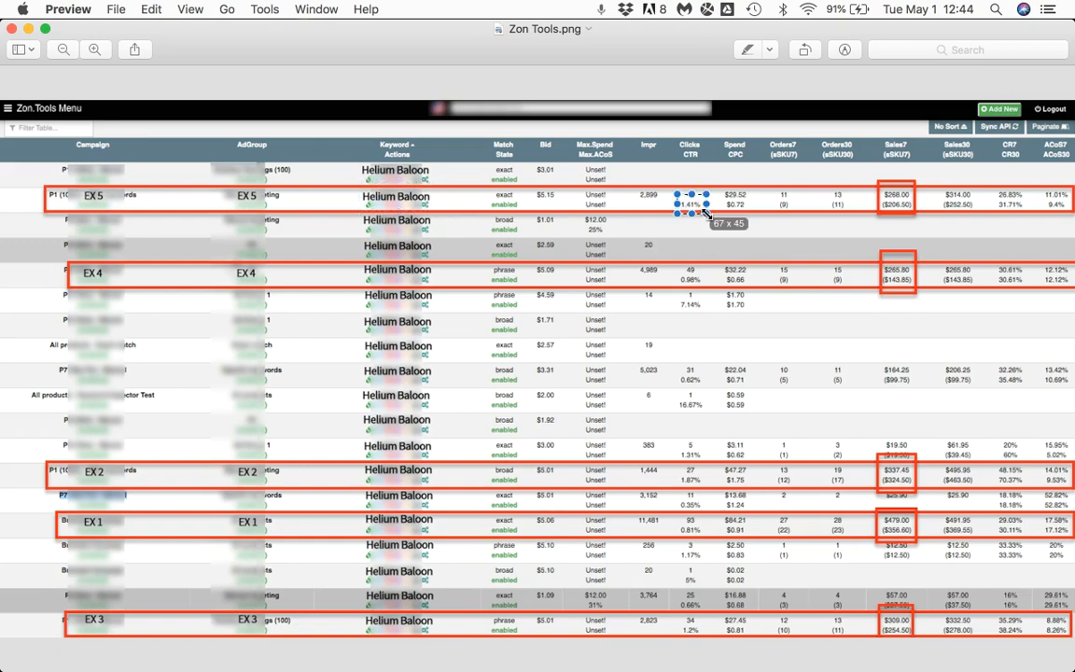
mouse_move(708, 213)
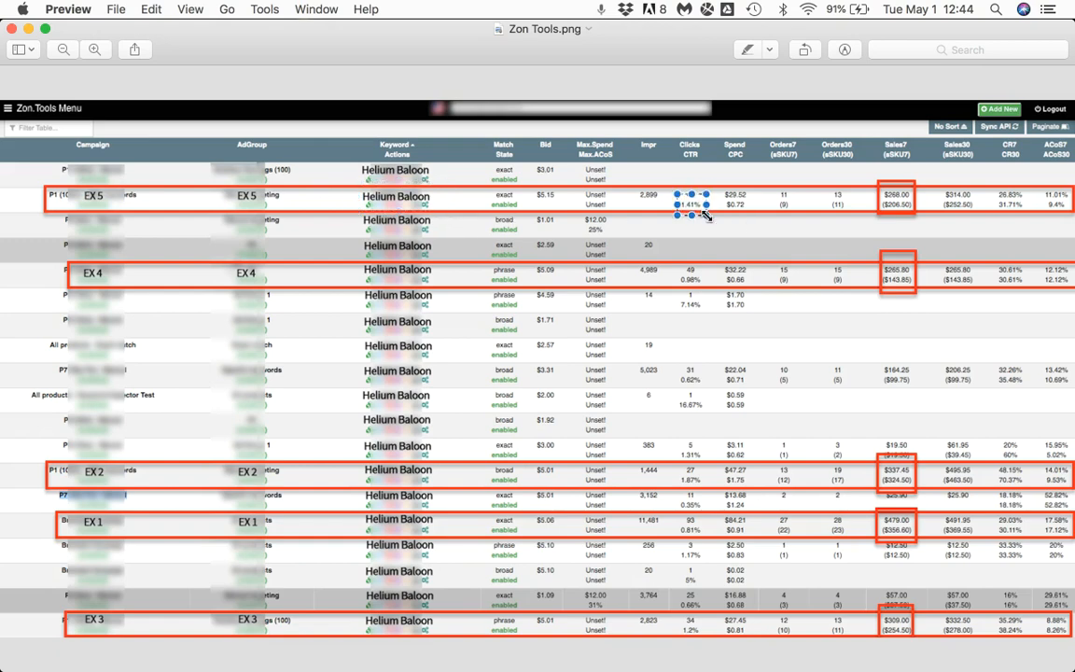
mouse_move(226, 239)
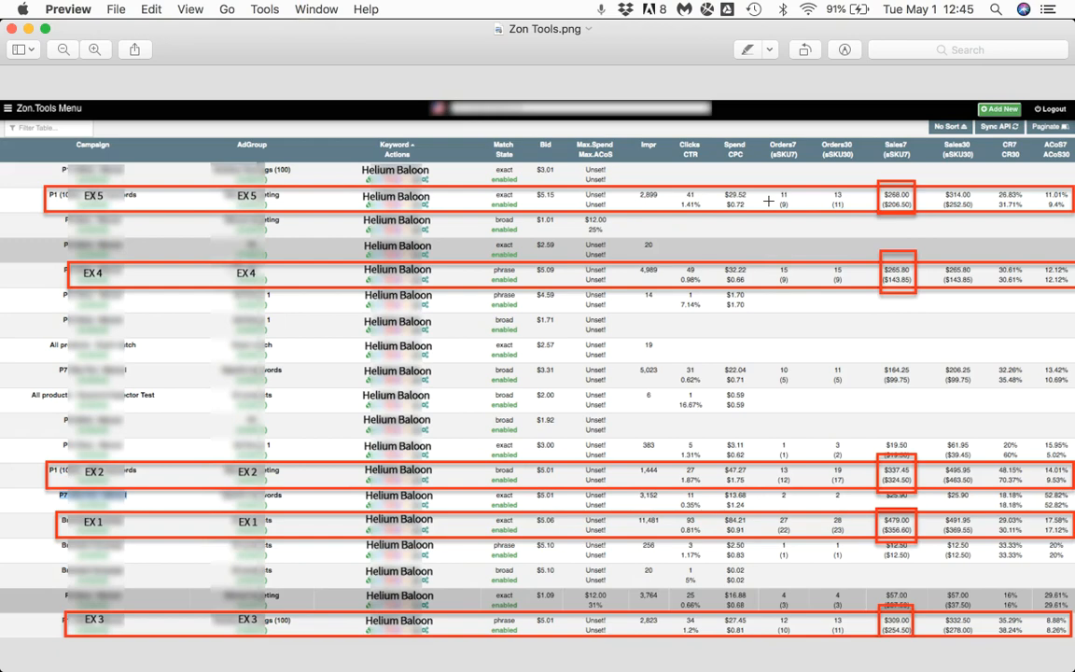
mouse_move(530, 183)
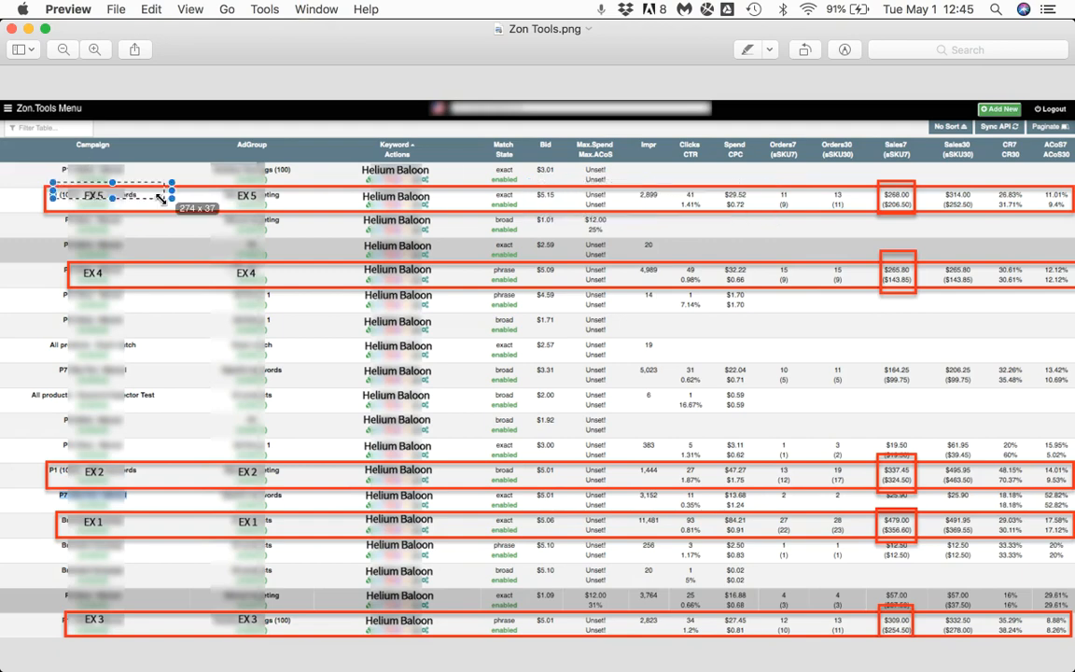
left_click_drag(172, 192, 736, 206)
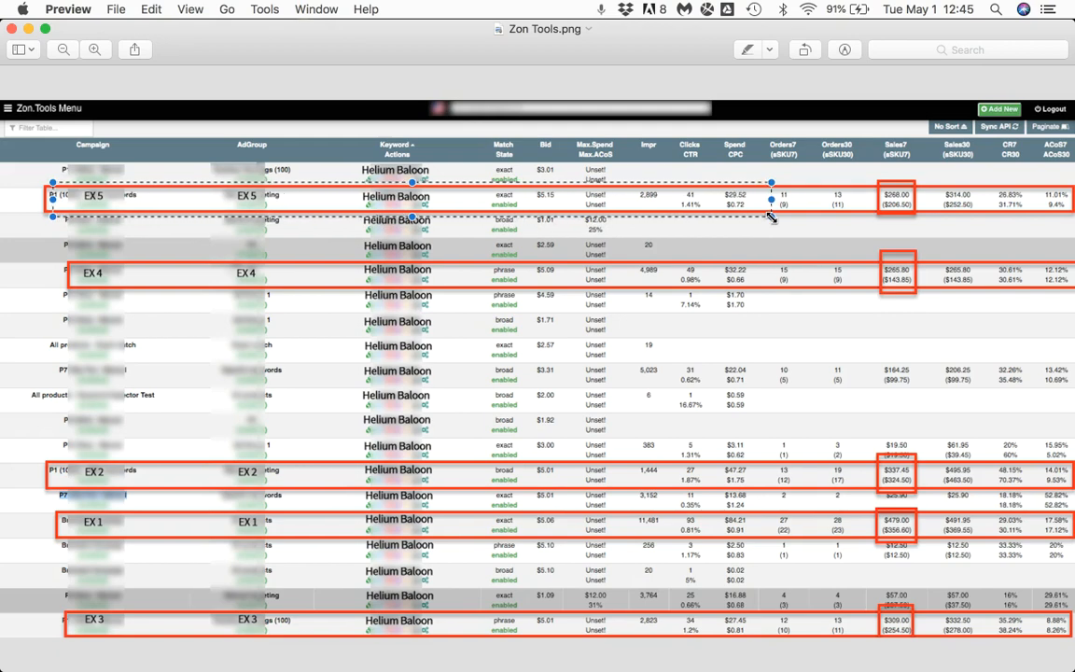
left_click_drag(620, 502, 762, 543)
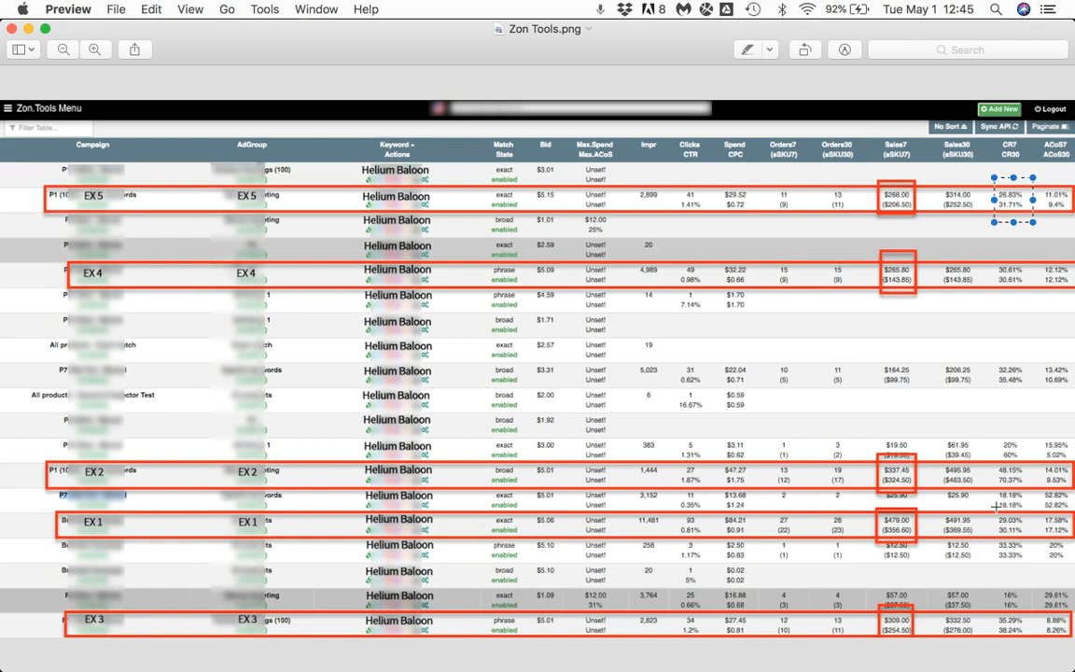
left_click_drag(56, 500, 248, 560)
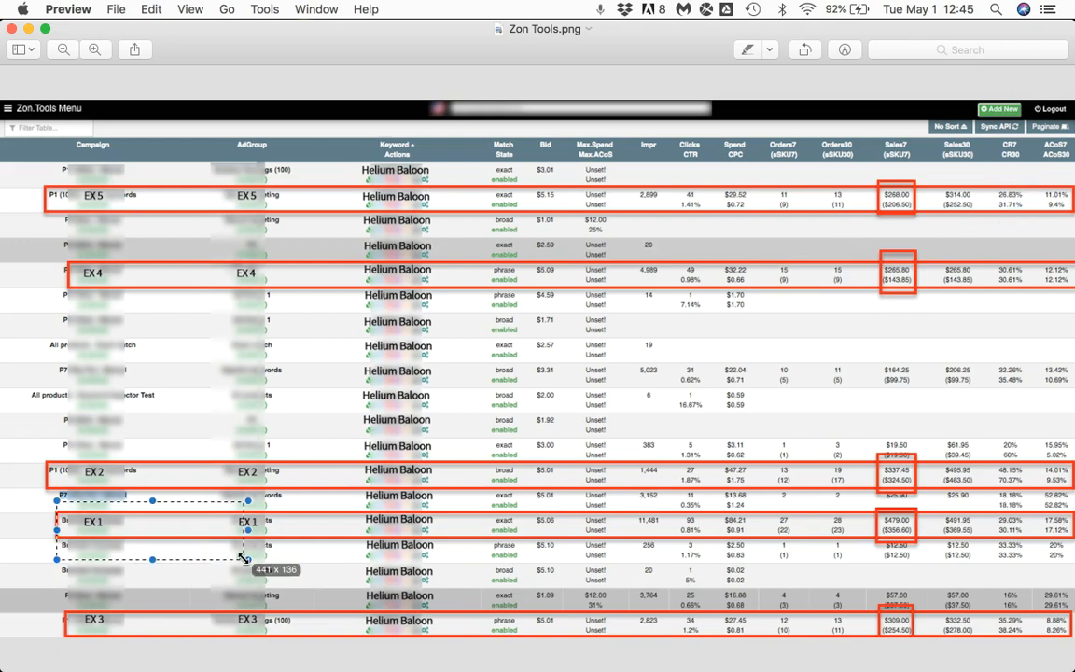
left_click_drag(245, 560, 1006, 556)
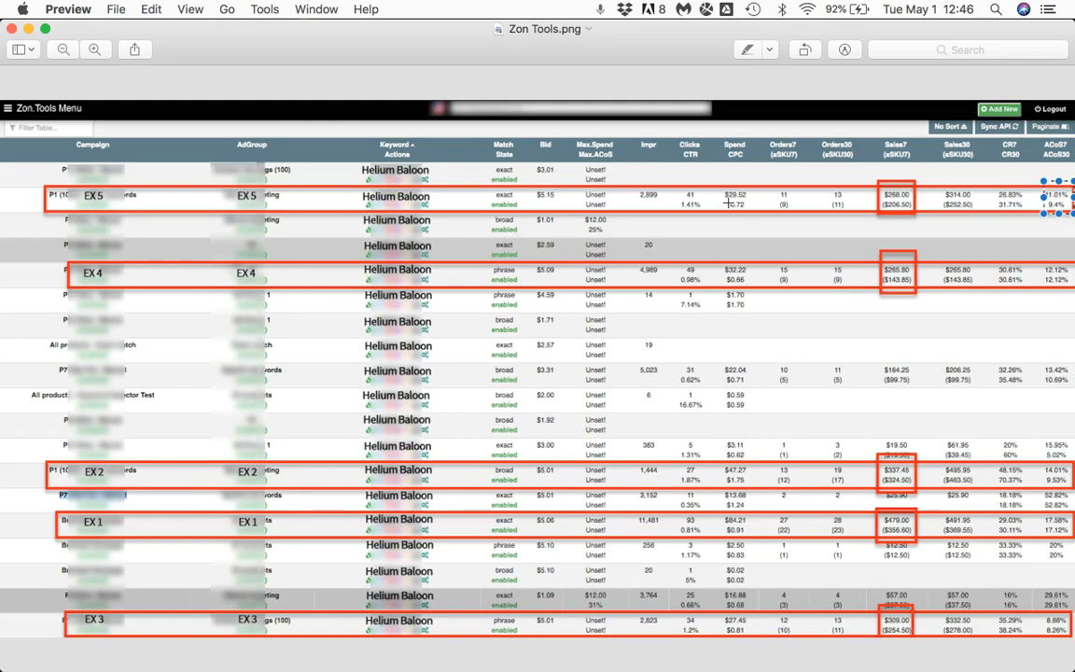
mouse_move(553, 428)
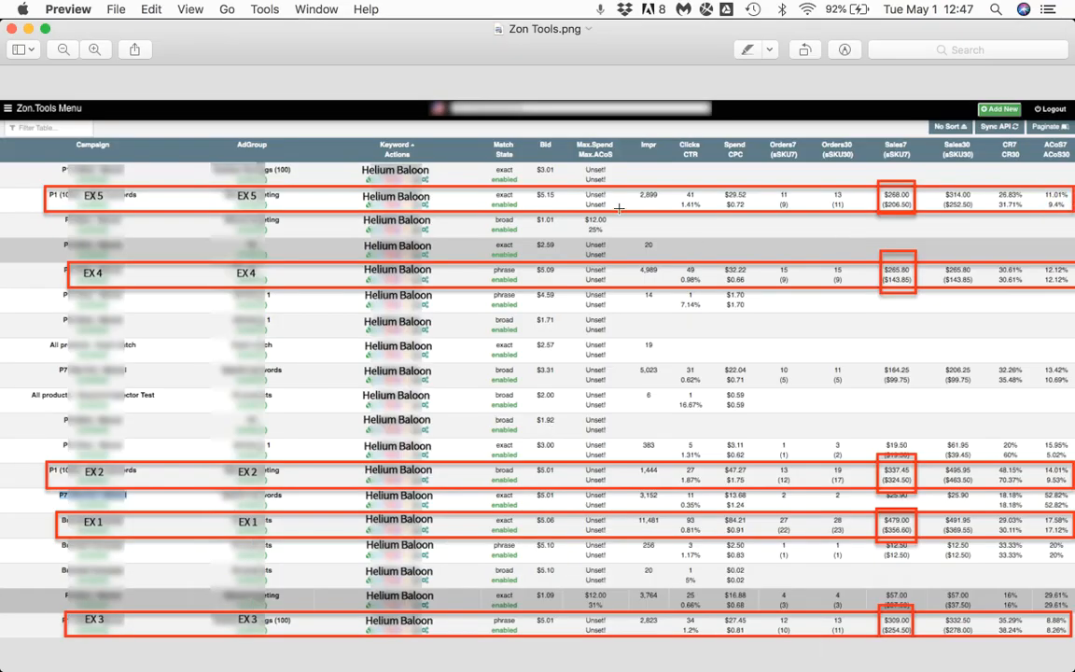
mouse_move(325, 217)
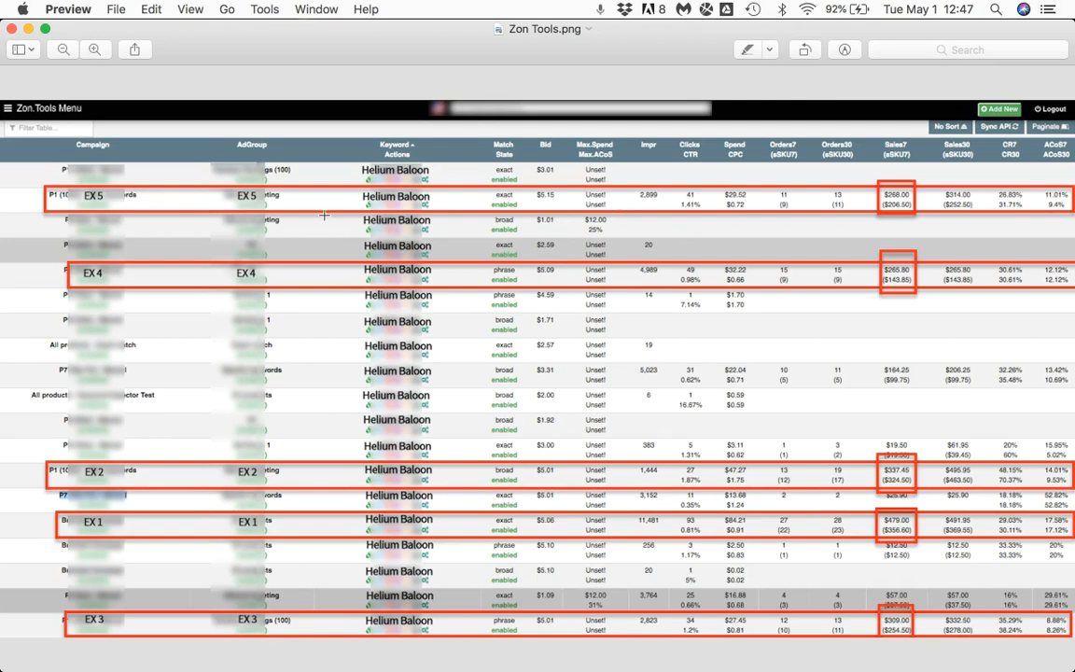
mouse_move(136, 385)
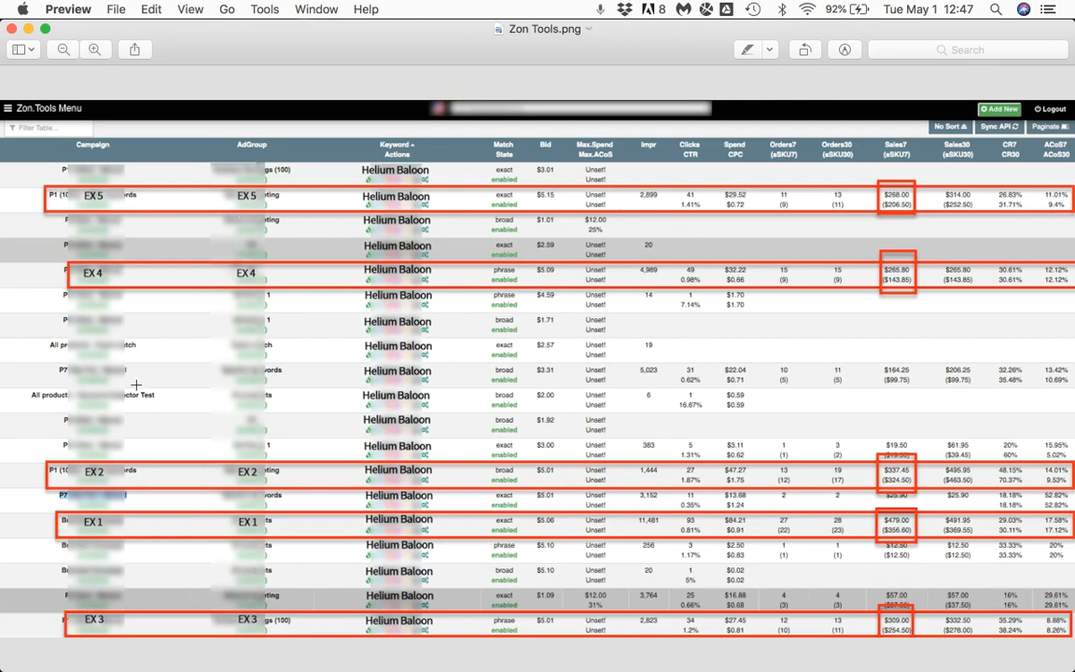
mouse_move(71, 512)
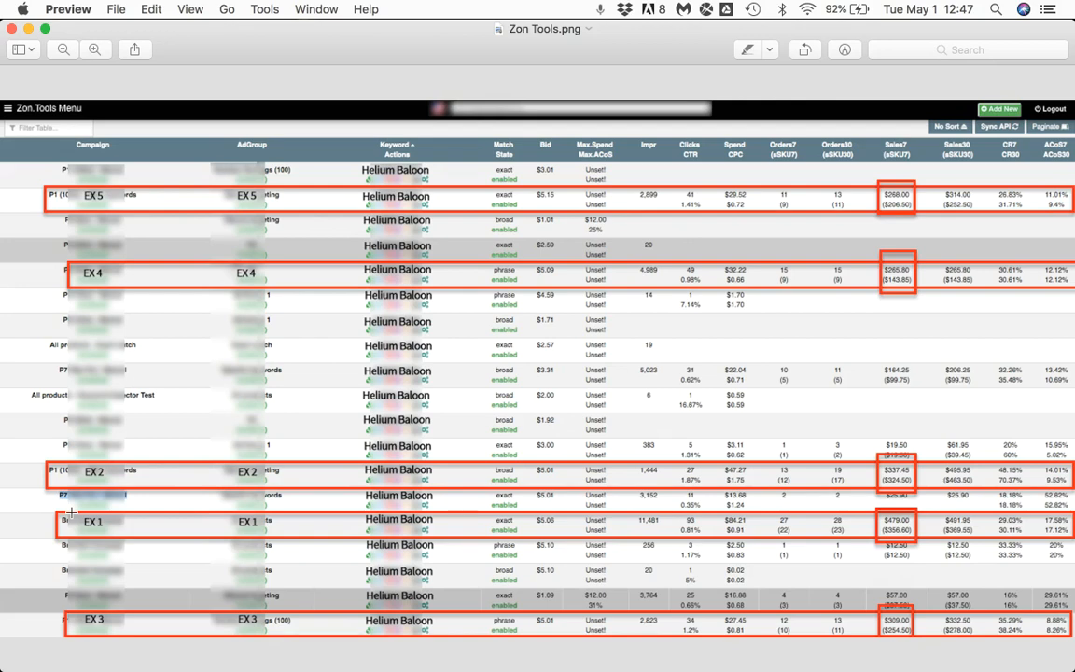
mouse_move(351, 553)
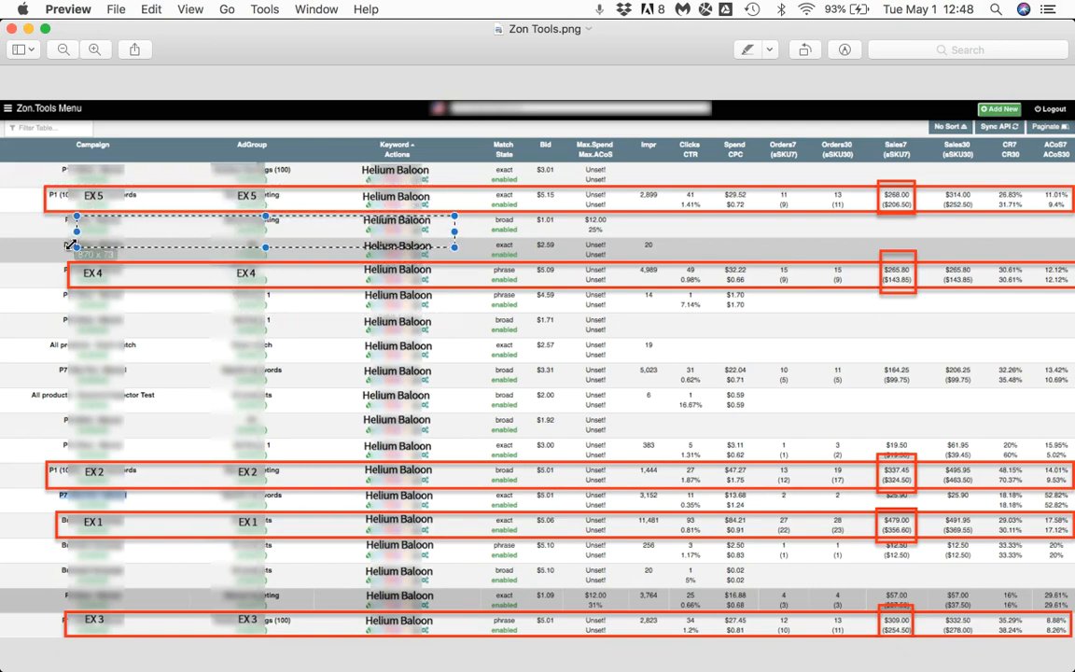
left_click_drag(76, 246, 457, 532)
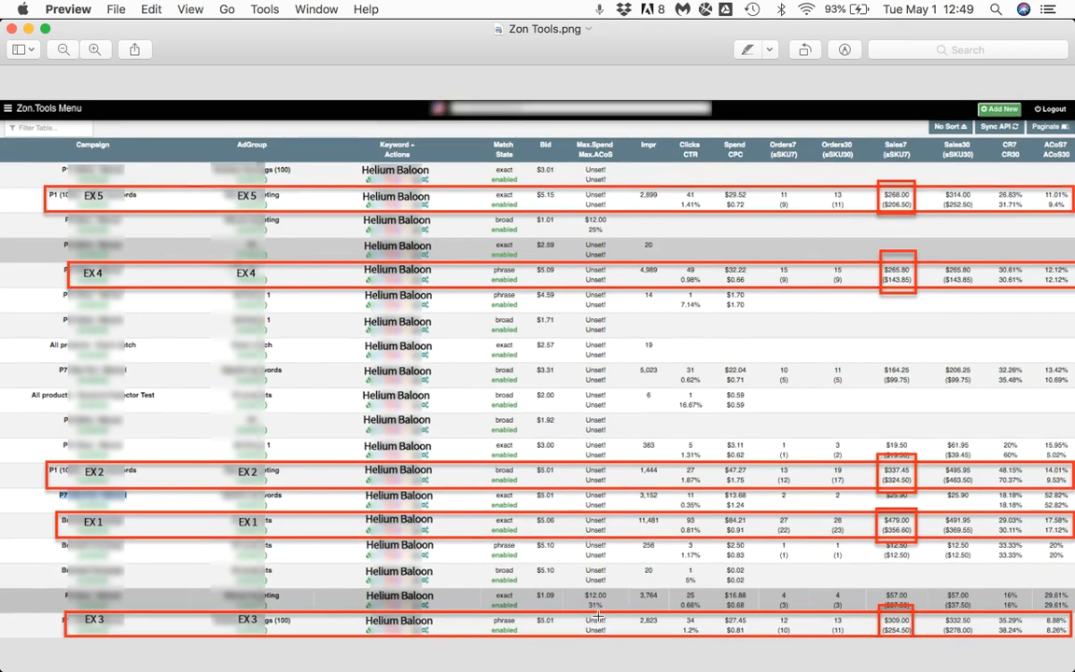
mouse_move(644, 421)
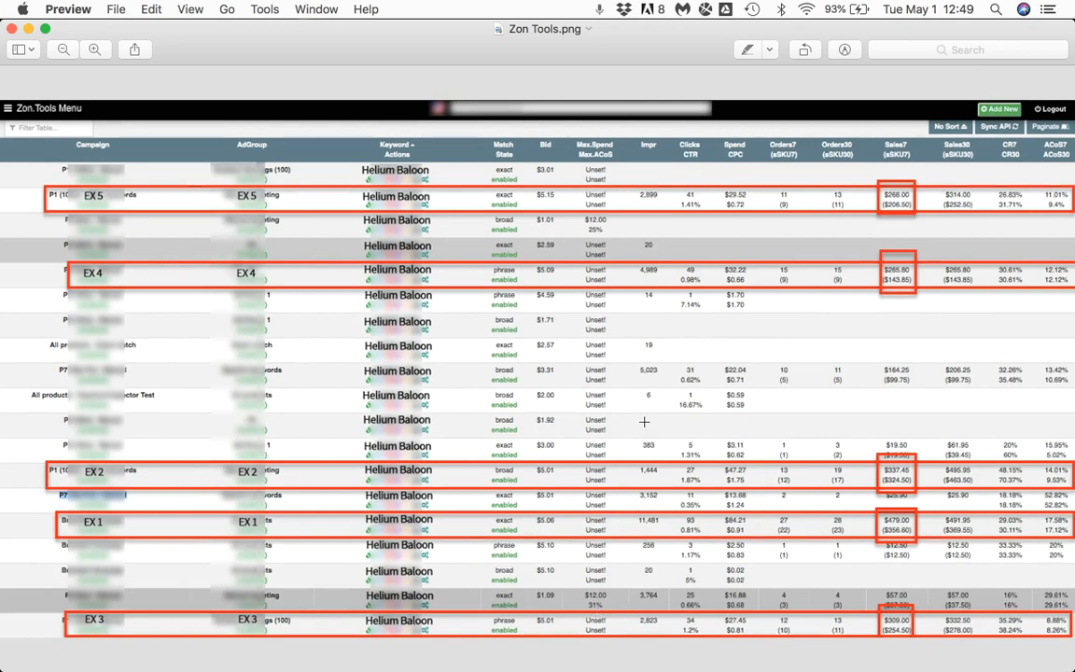
left_click_drag(490, 257, 594, 302)
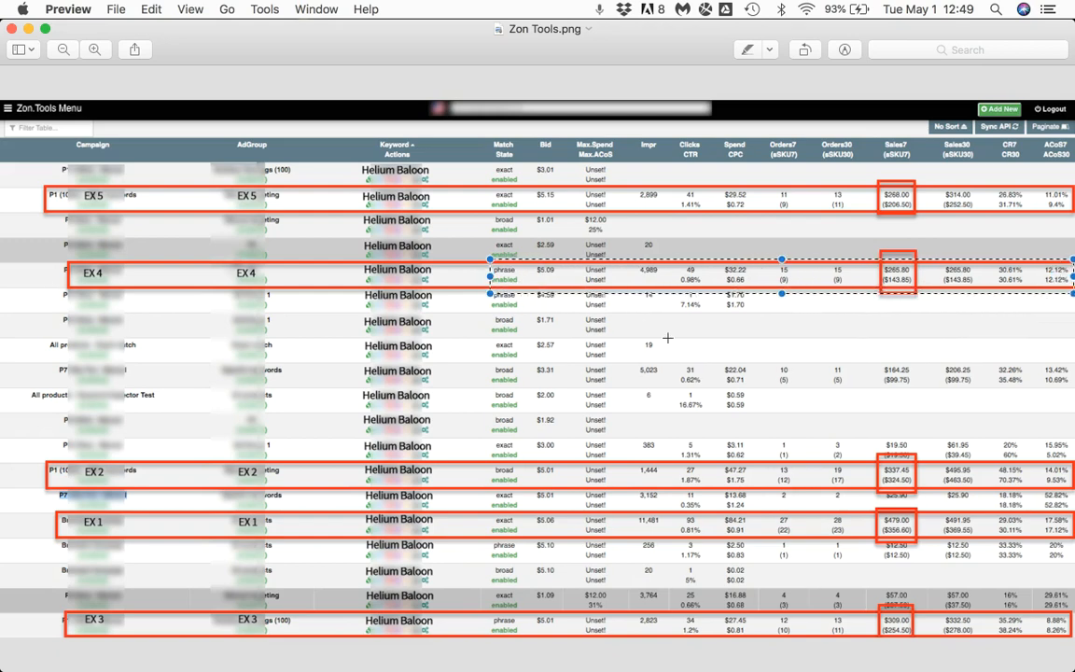
mouse_move(729, 306)
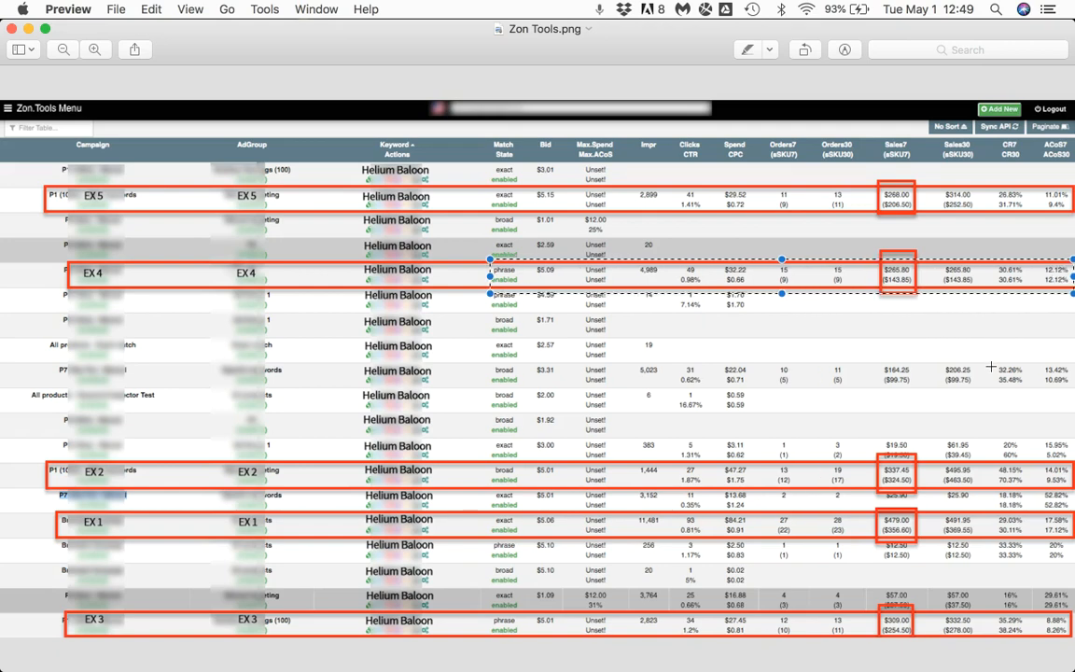
mouse_move(639, 380)
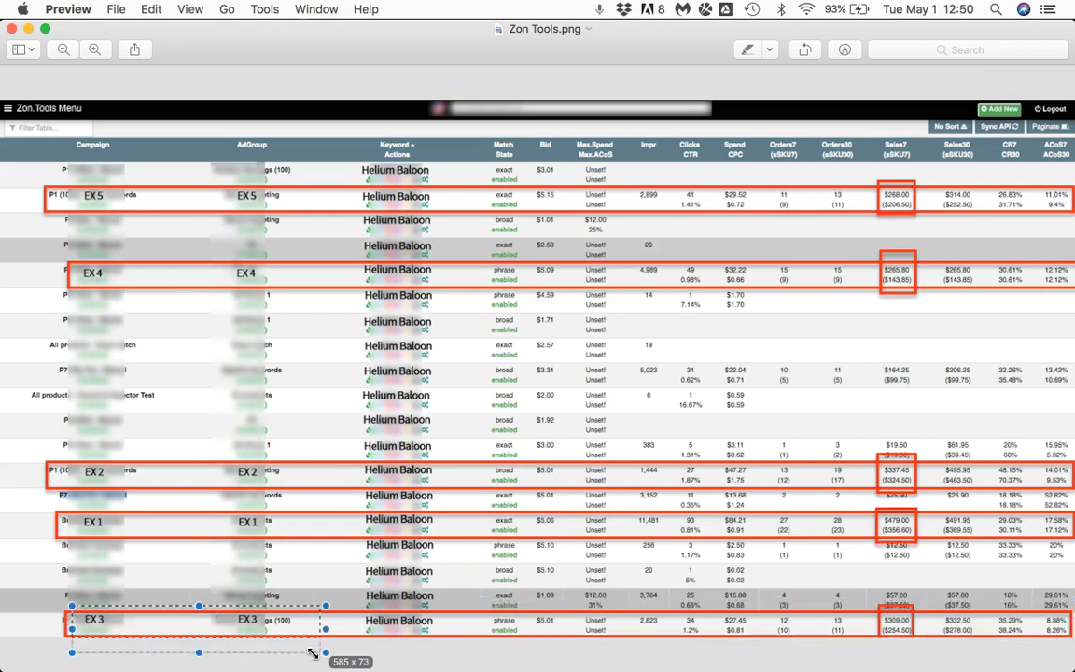
left_click_drag(325, 633, 534, 633)
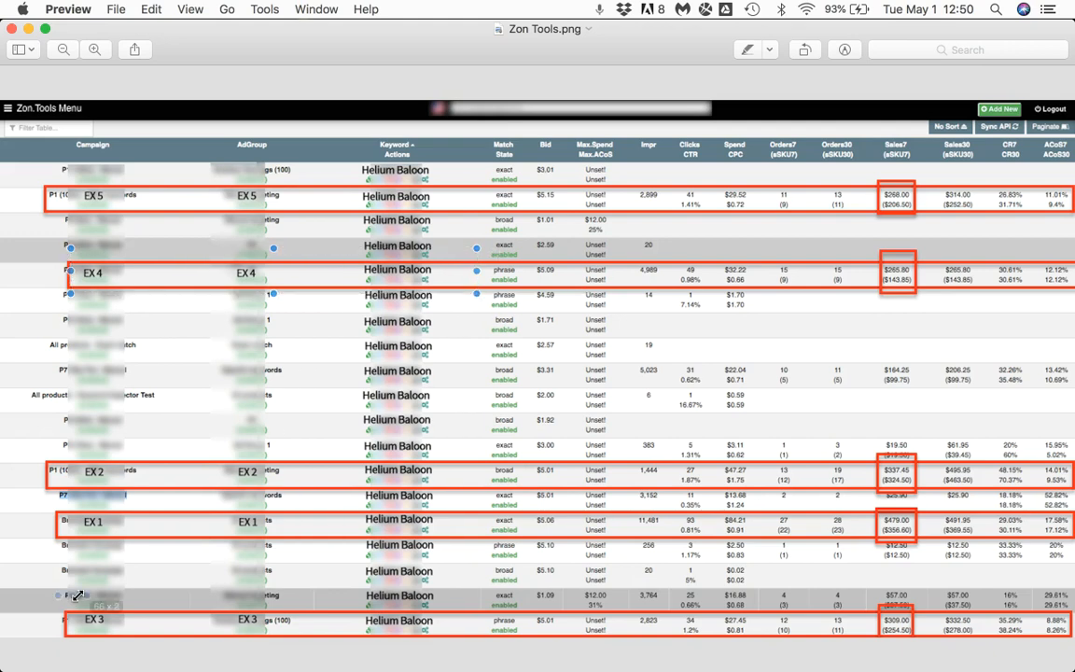
left_click_drag(74, 595, 601, 644)
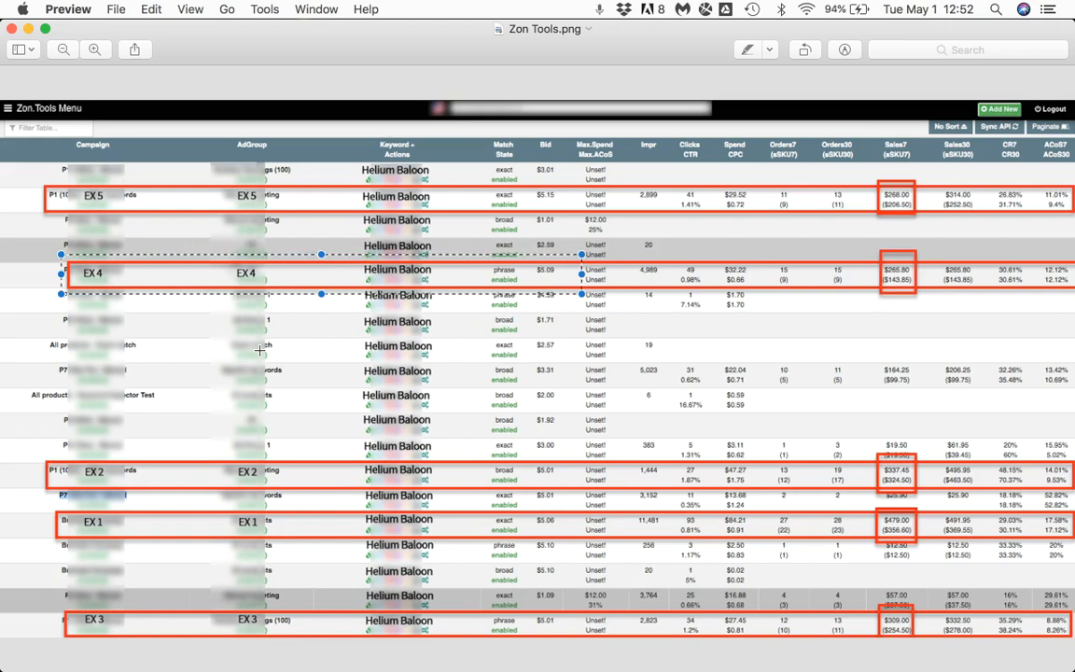
mouse_move(190, 280)
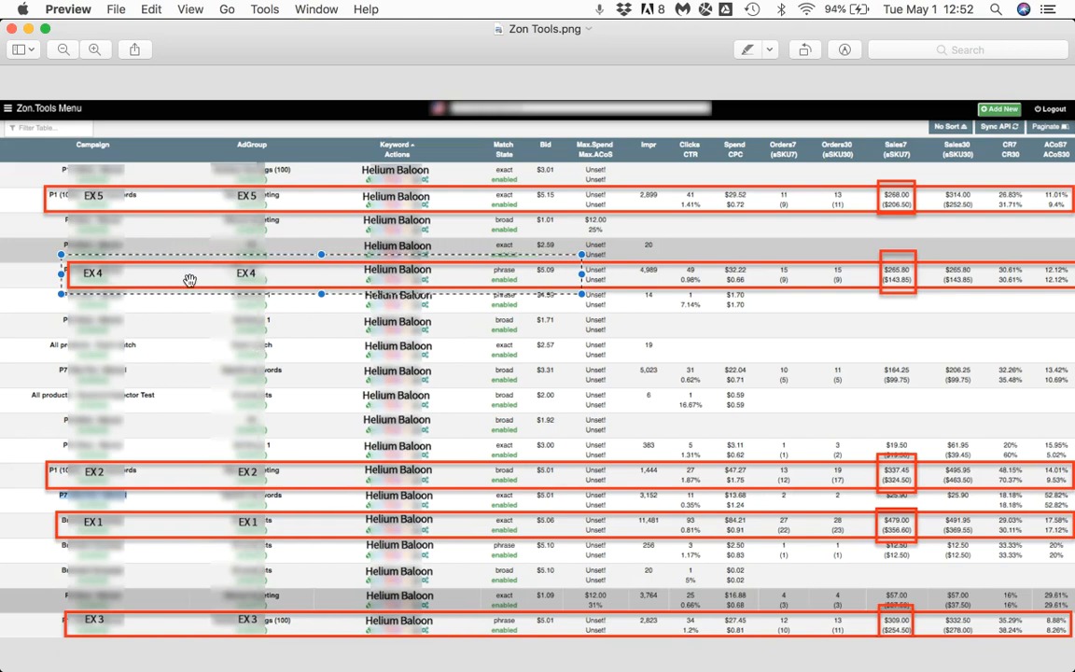
mouse_move(504, 280)
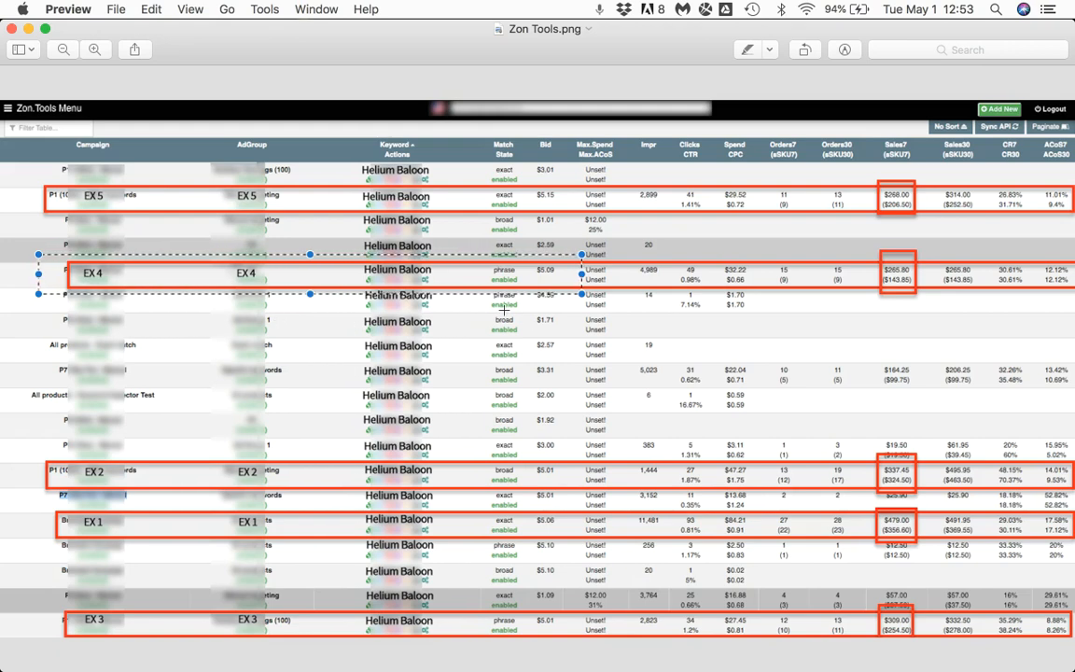
mouse_move(157, 256)
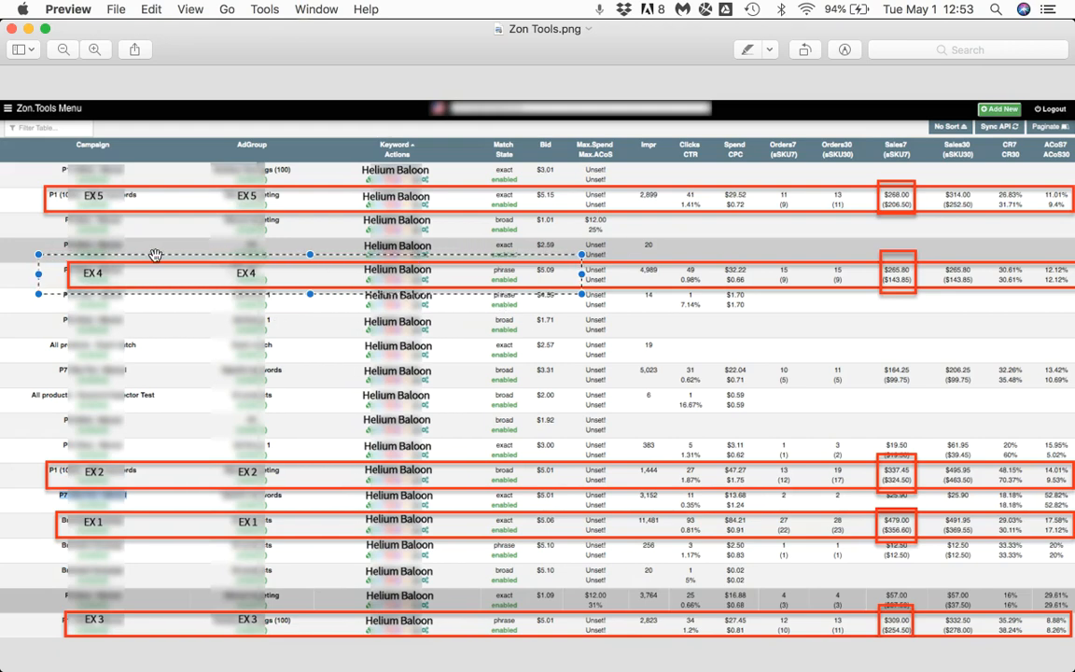